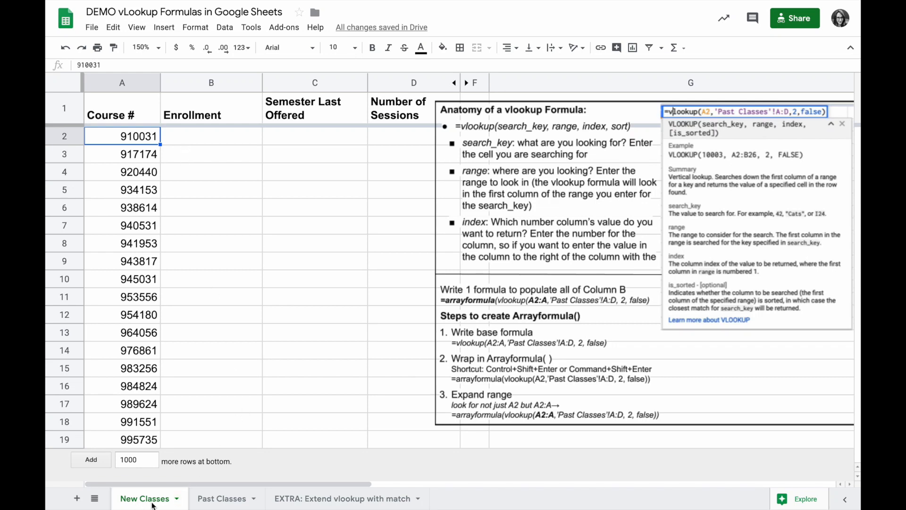
{"action": "mouse_move", "coordinate": [159, 402]}
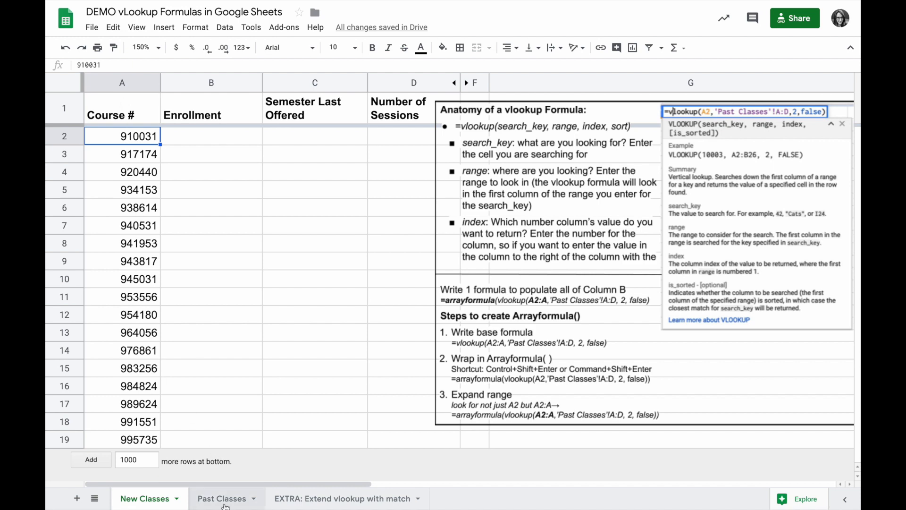
- Review the Past Classes source data, then select B2 on New Classes for the Enrollment formula
{"action": "left_click", "coordinate": [221, 498]}
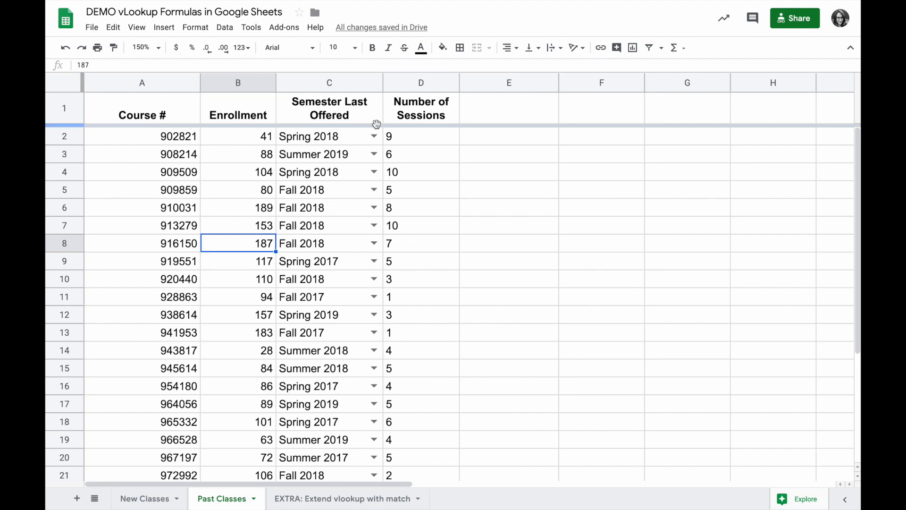
{"action": "left_click", "coordinate": [144, 499]}
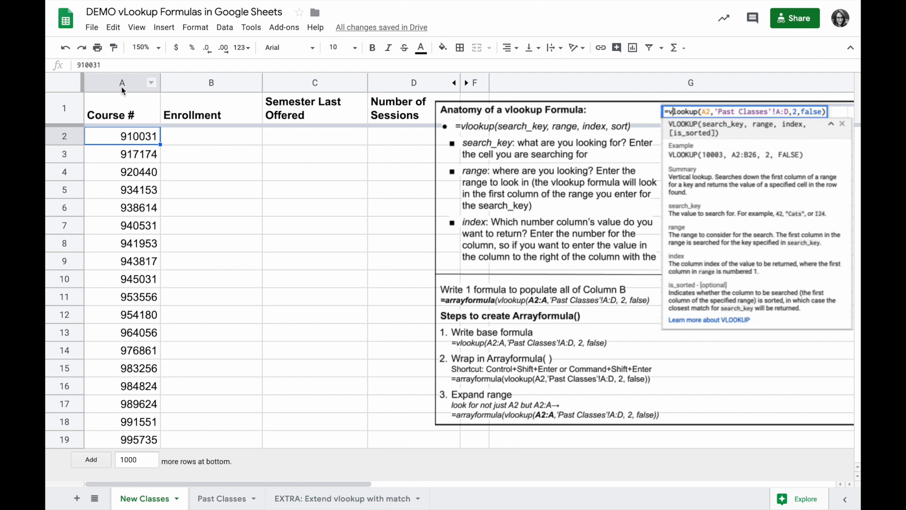
{"action": "left_click", "coordinate": [121, 82]}
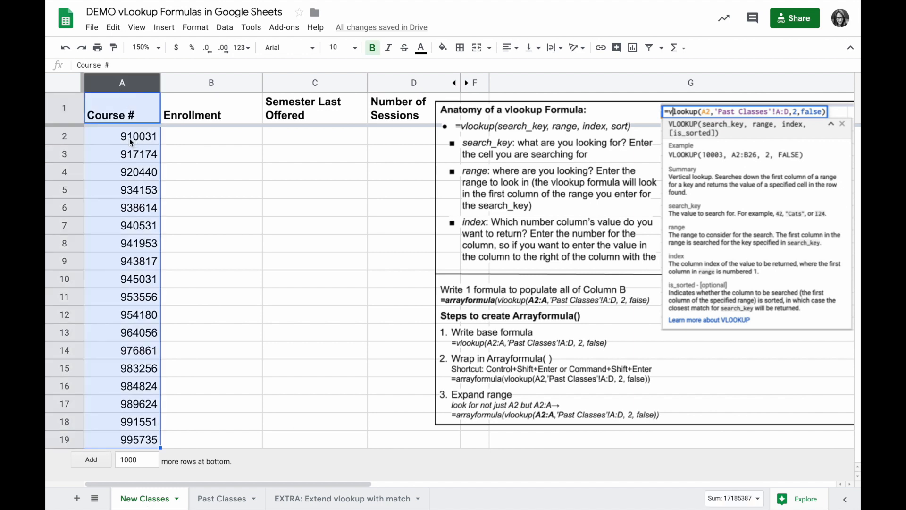
{"action": "left_click", "coordinate": [211, 136]}
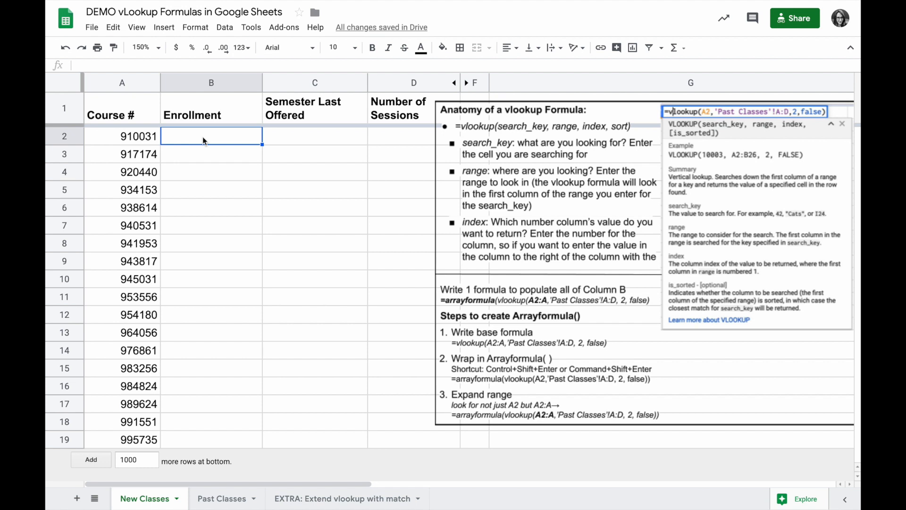
{"action": "mouse_move", "coordinate": [207, 142]}
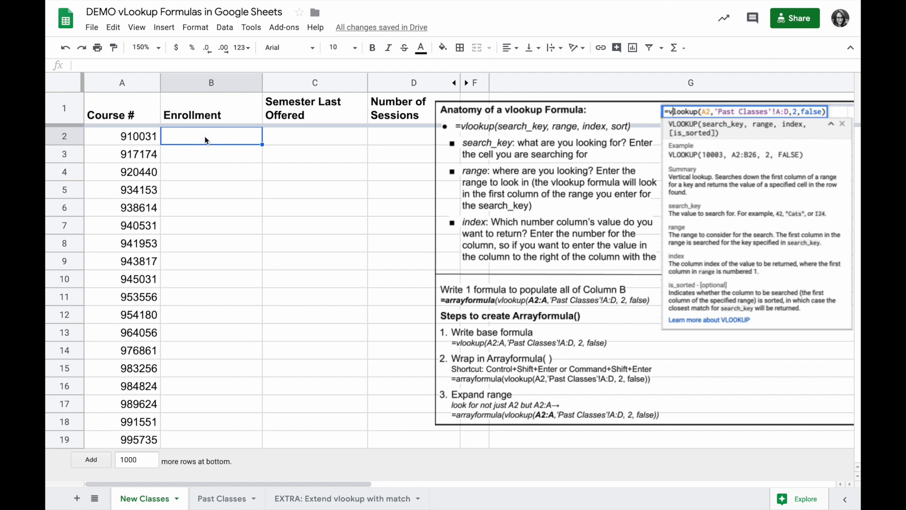
{"action": "mouse_move", "coordinate": [234, 143]}
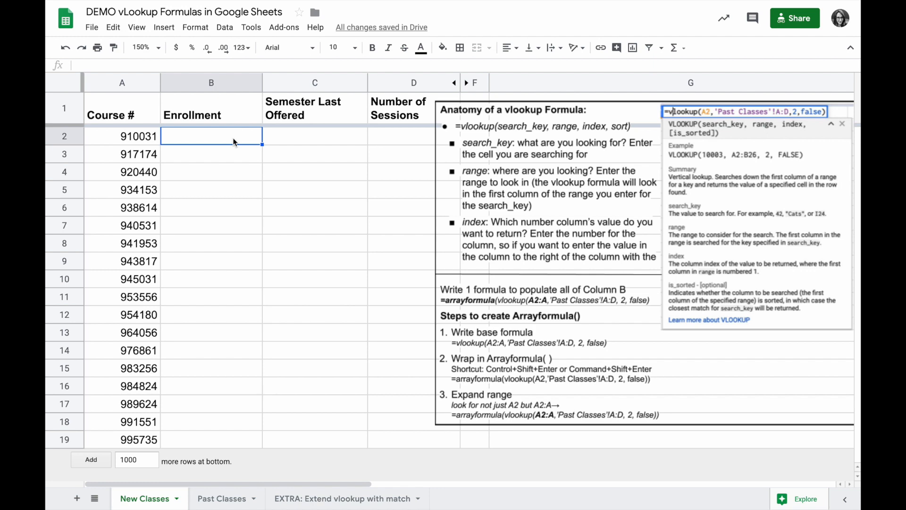
- Enter =vlookup(A2,'Past Classes'!A:D,2,false) to return course 910031's enrollment of 189
{"action": "type", "text": "=vlookup(A2"}
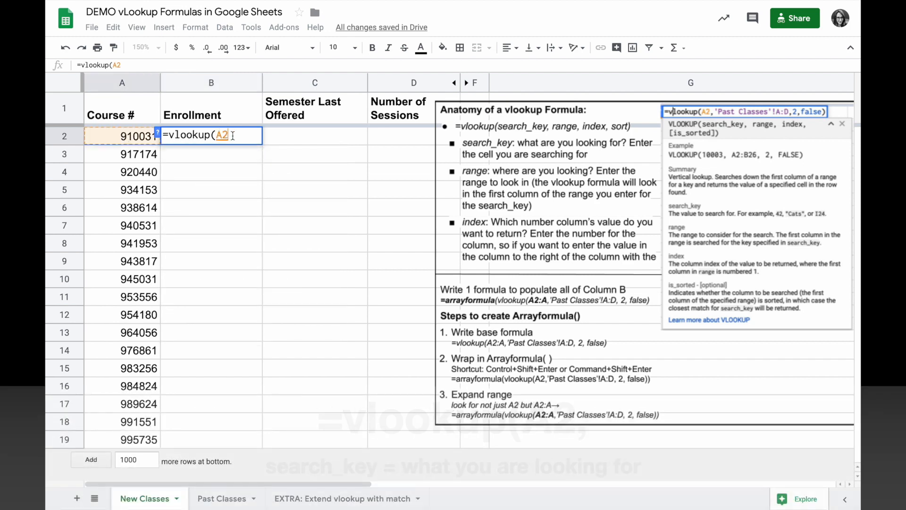
{"action": "type", "text": ","}
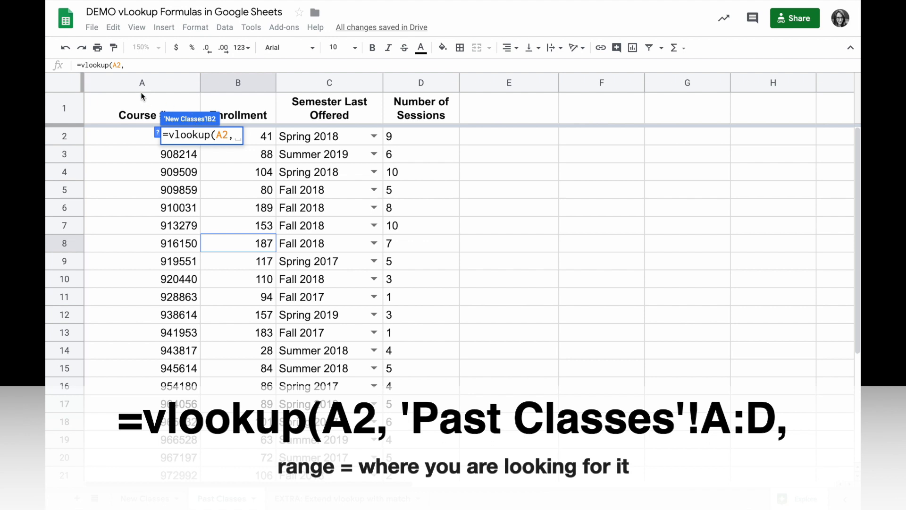
{"action": "type", "text": "'Past Classes'!A:D,"}
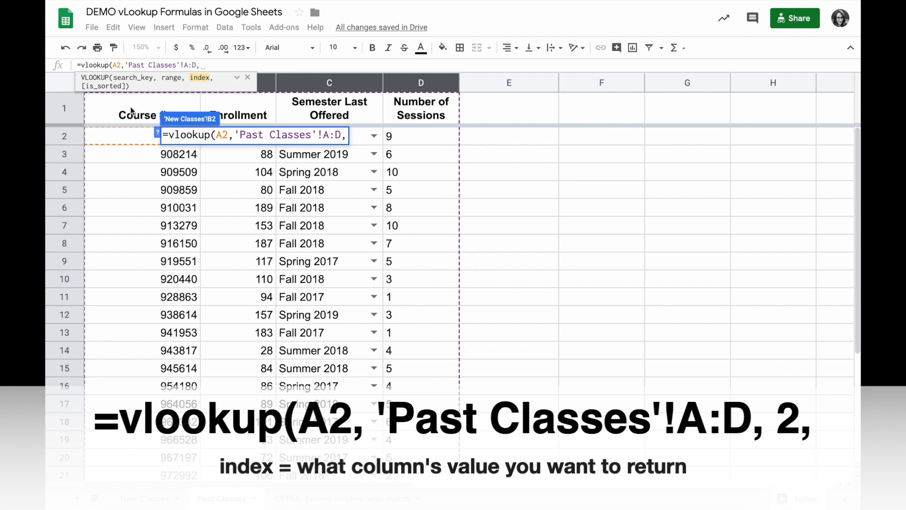
{"action": "mouse_move", "coordinate": [233, 111]}
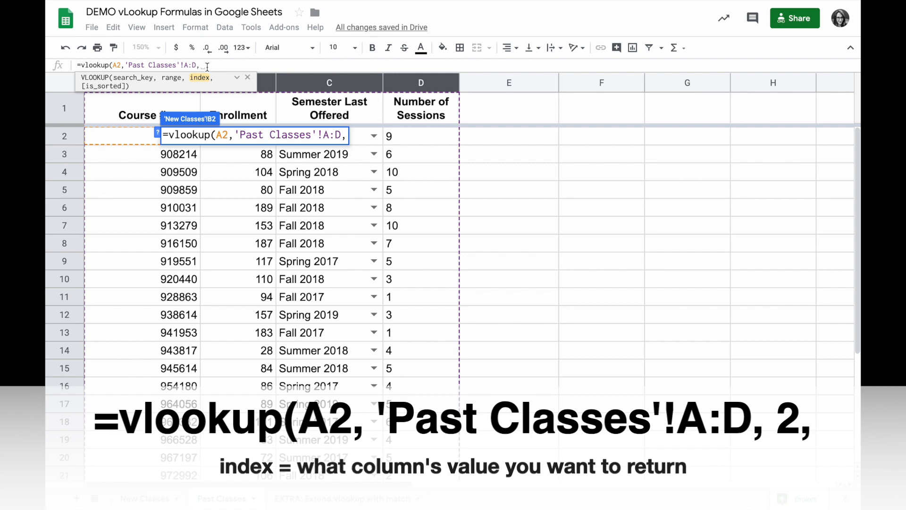
{"action": "type", "text": "2,"}
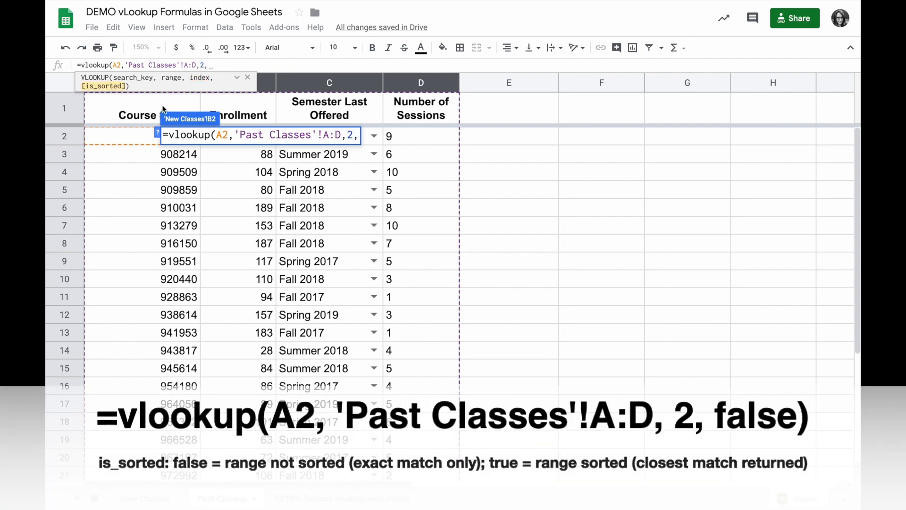
{"action": "mouse_move", "coordinate": [153, 244]}
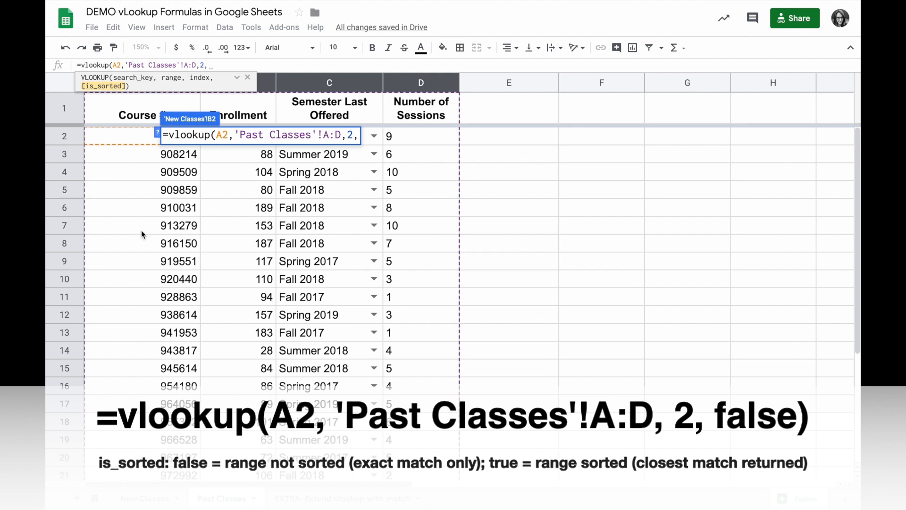
{"action": "type", "text": "false)"}
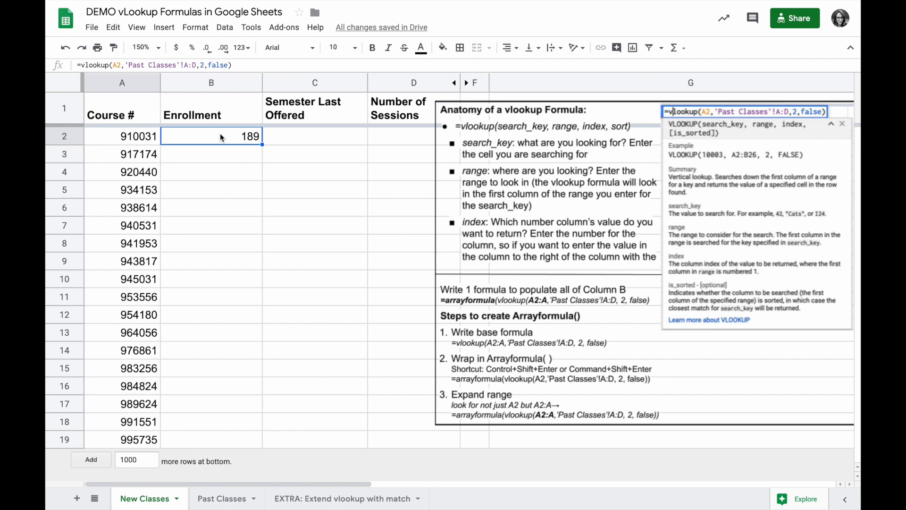
- Verify course 910031's enrollment of 189 against its row in the Past Classes list
{"action": "left_click", "coordinate": [121, 136]}
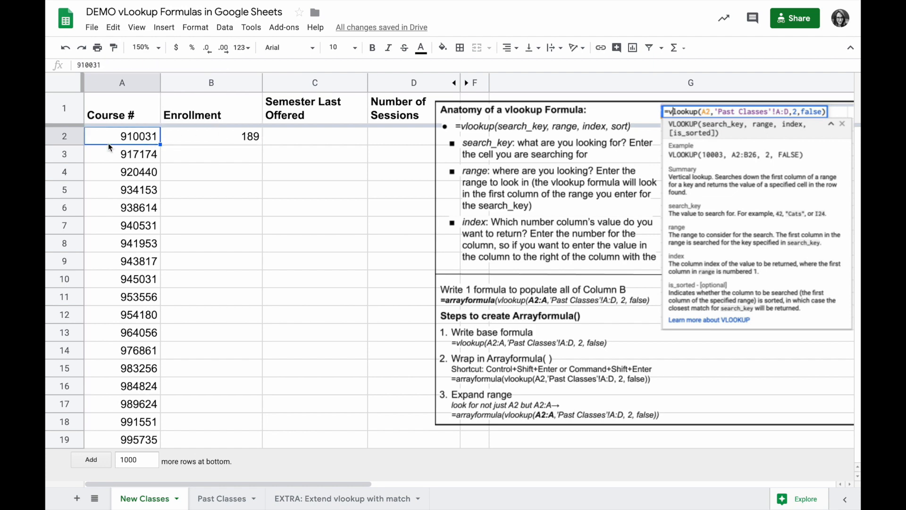
{"action": "mouse_move", "coordinate": [249, 402]}
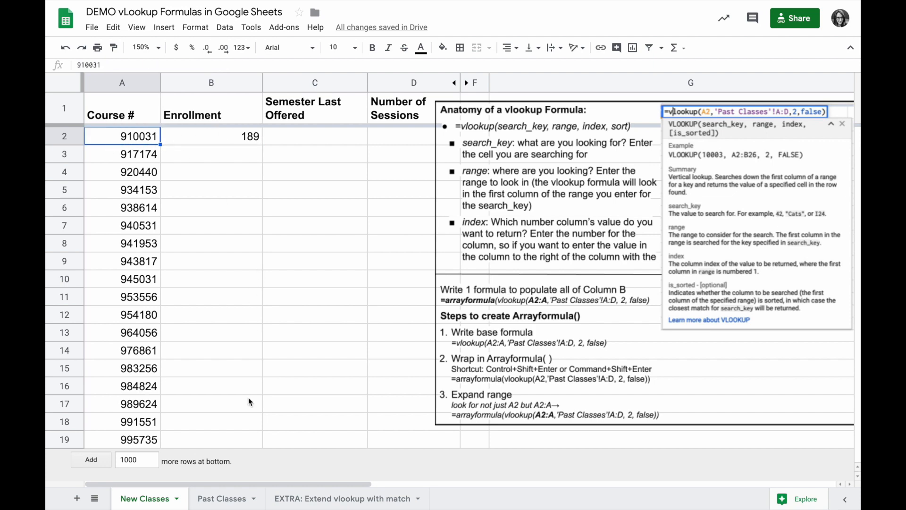
{"action": "left_click", "coordinate": [222, 499]}
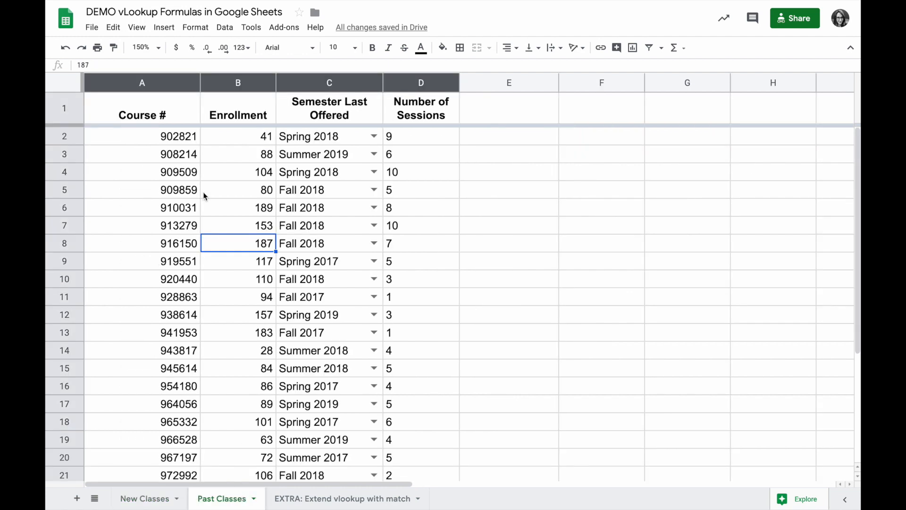
{"action": "left_click", "coordinate": [213, 208]}
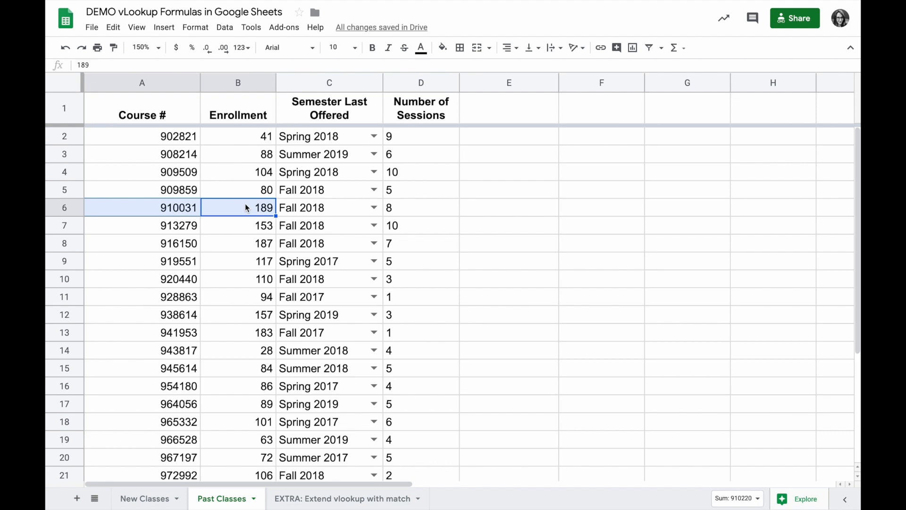
{"action": "left_click", "coordinate": [145, 499]}
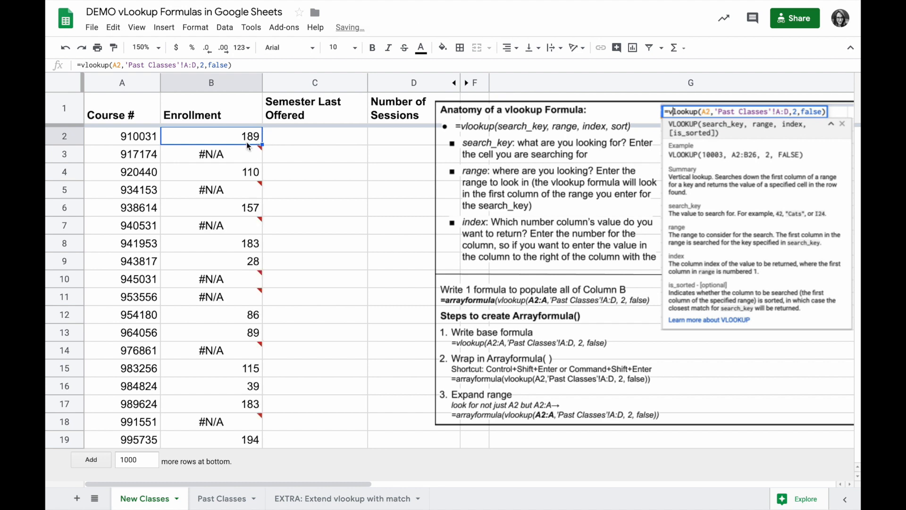
- Start rewriting the B2 vlookup with its last argument changed from false to true
{"action": "left_click", "coordinate": [211, 154]}
{"action": "type", "text": "tru"}
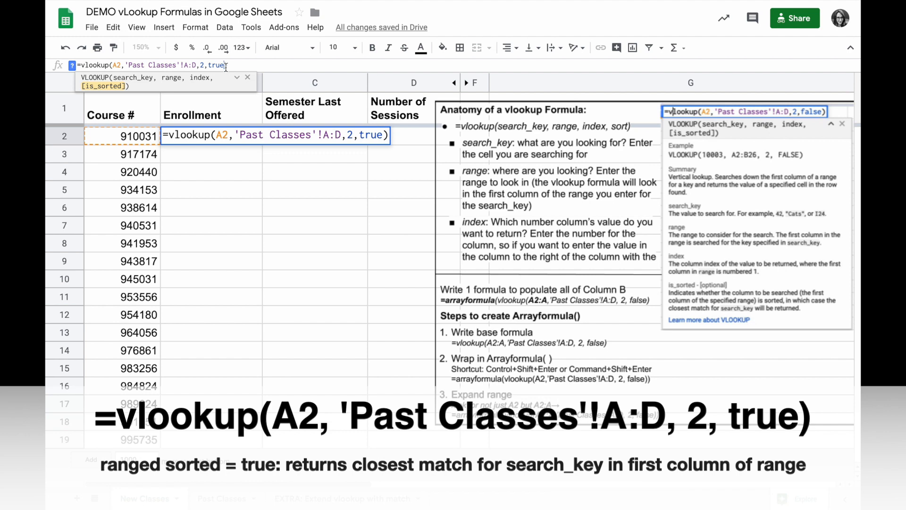
- Commit the approximate-match lookup and sort Past Classes A:D by Course # A→Z so B2 returns 189
{"action": "key", "text": "enter"}
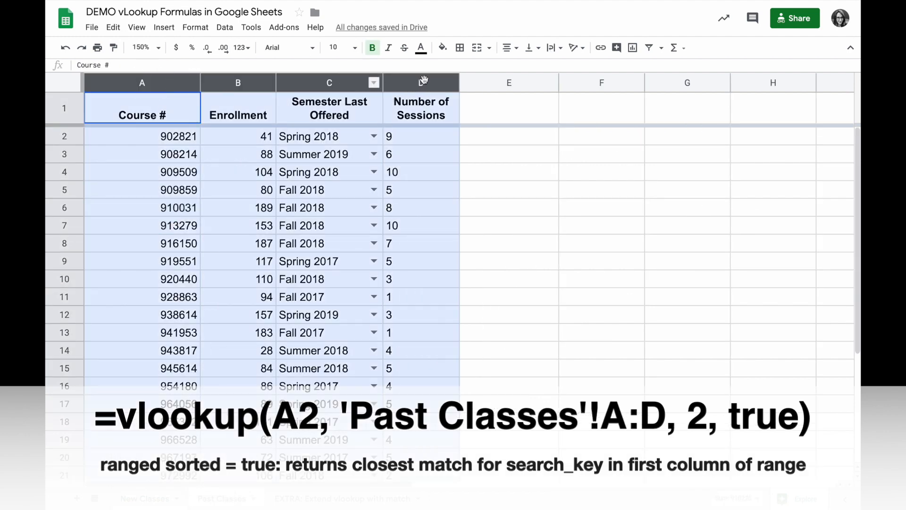
{"action": "left_click", "coordinate": [225, 28]}
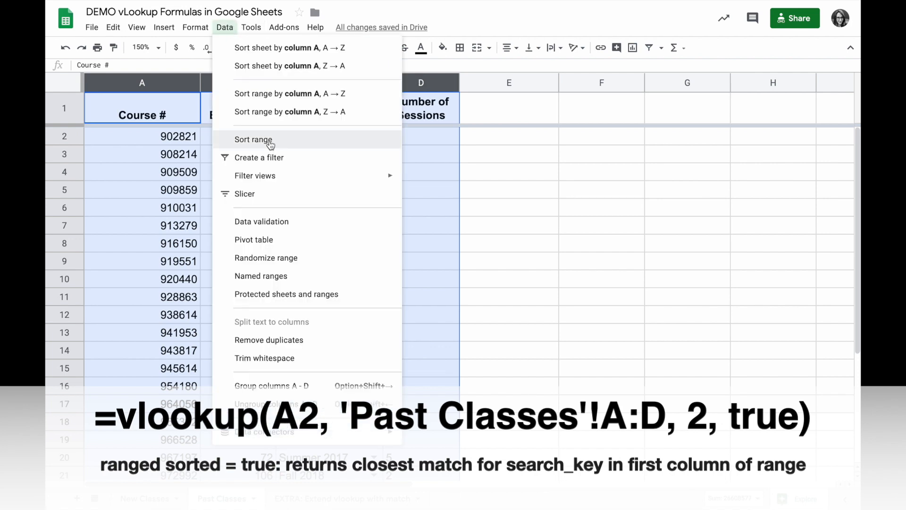
{"action": "left_click", "coordinate": [253, 140]}
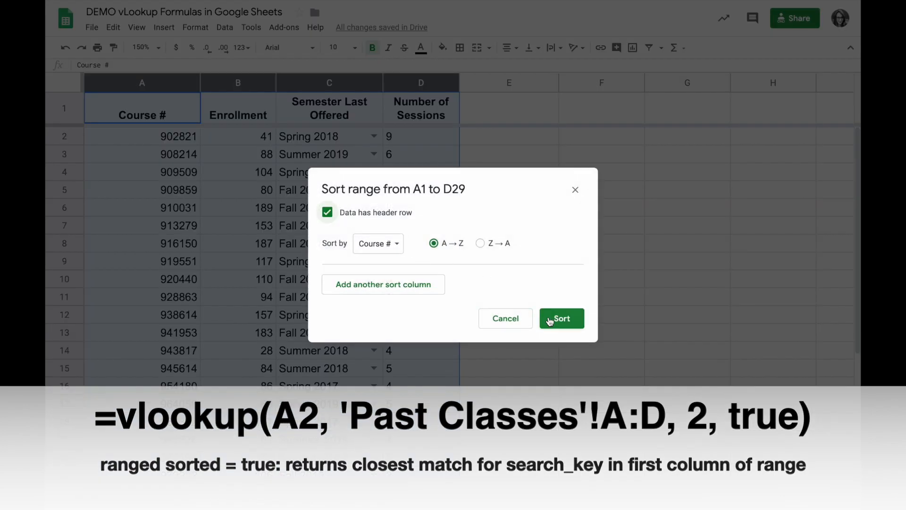
{"action": "left_click", "coordinate": [561, 318]}
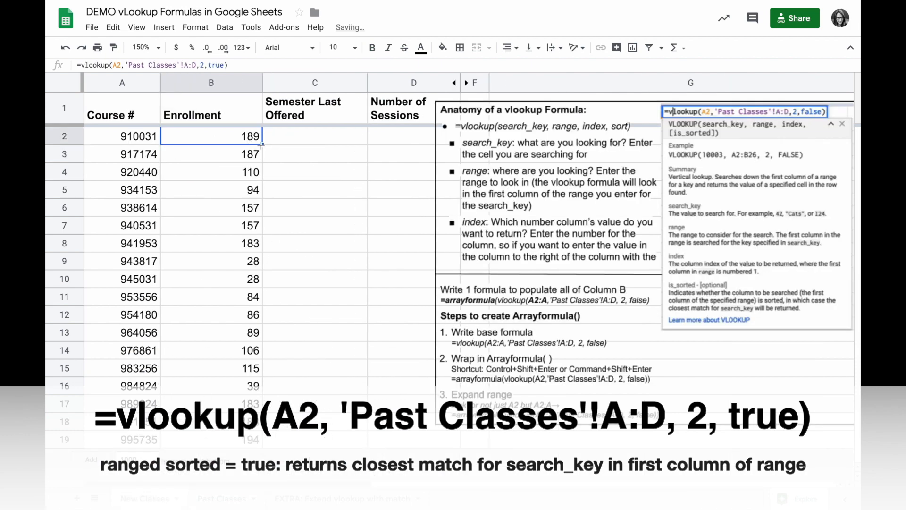
{"action": "left_click", "coordinate": [211, 153]}
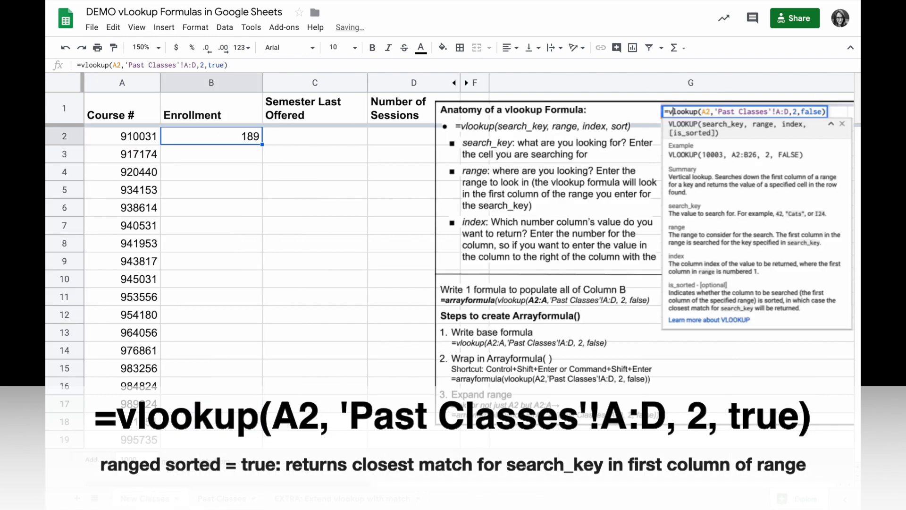
- Re-enter the exact-match vlookup in B2 and a copy with index 3 in C2 returning Fall 2018
{"action": "type", "text": "=vlookup(A2,'Past Classes'!A:D,2,false"}
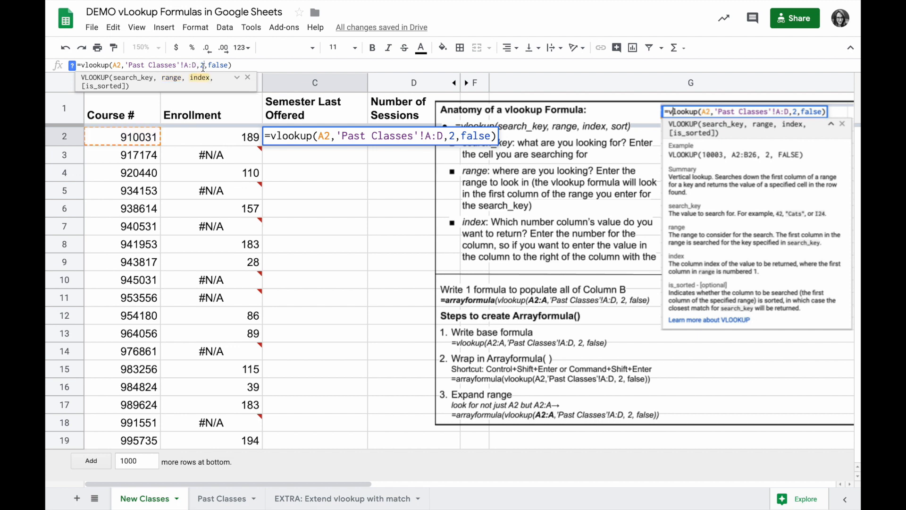
{"action": "key", "text": "Backspace"}
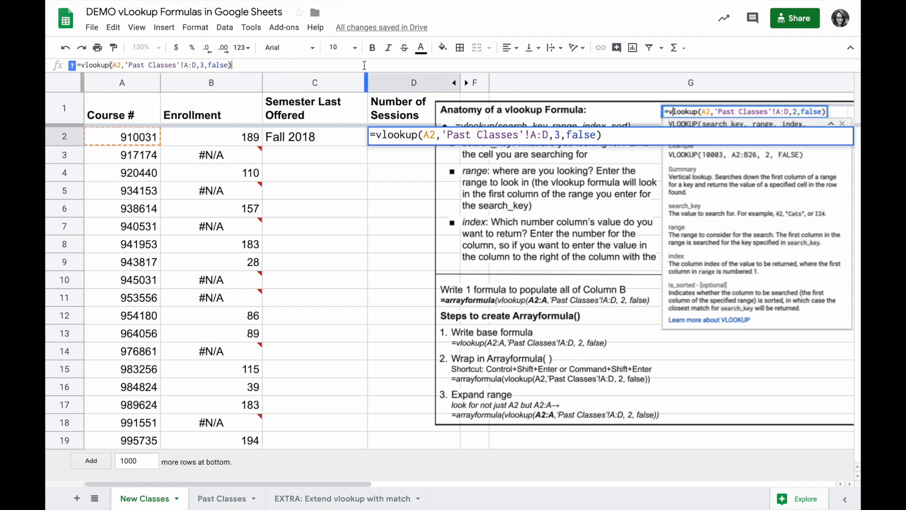
{"action": "left_click", "coordinate": [119, 65]}
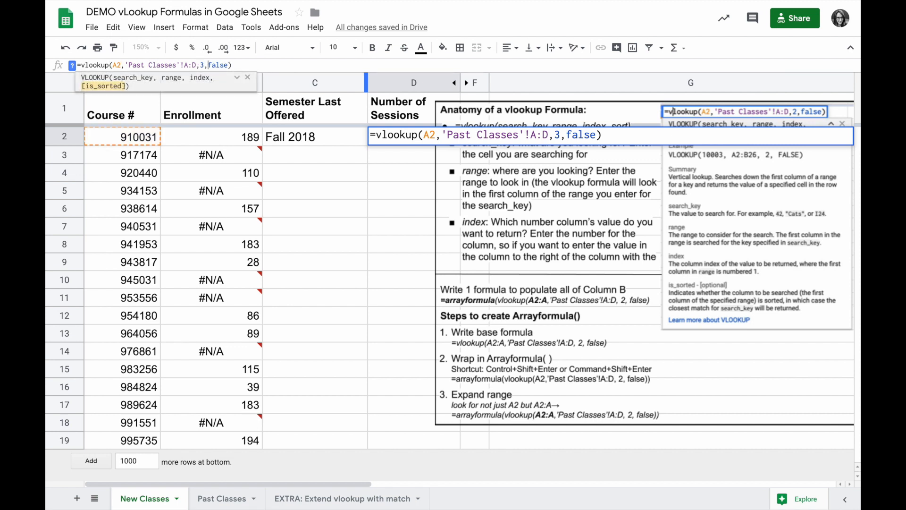
{"action": "key", "text": "enter"}
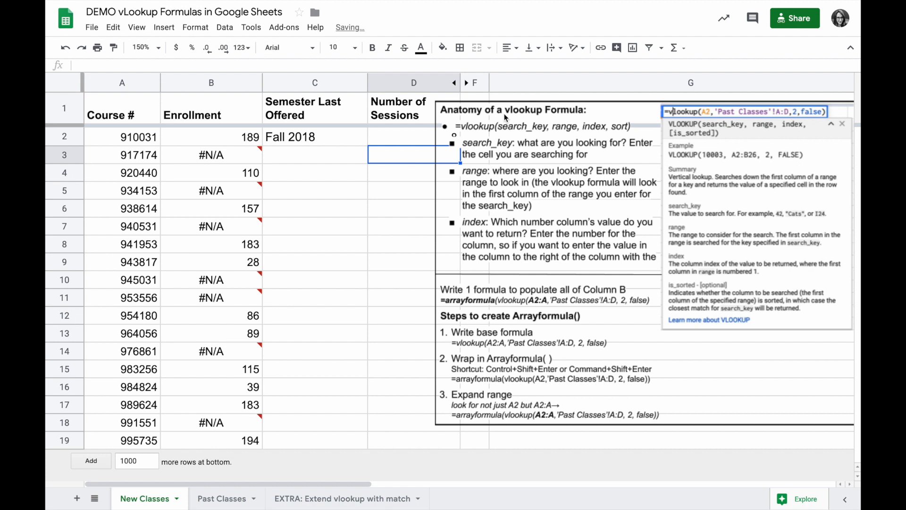
{"action": "key", "text": "Enter"}
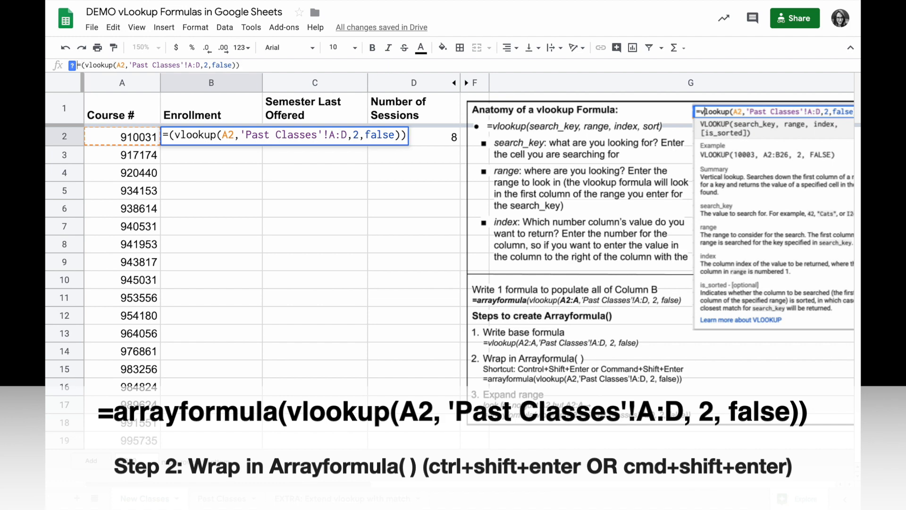
- Wrap the B2 vlookup in ArrayFormula over A2:A so it fills every Enrollment row
{"action": "type", "text": "arrayformula"}
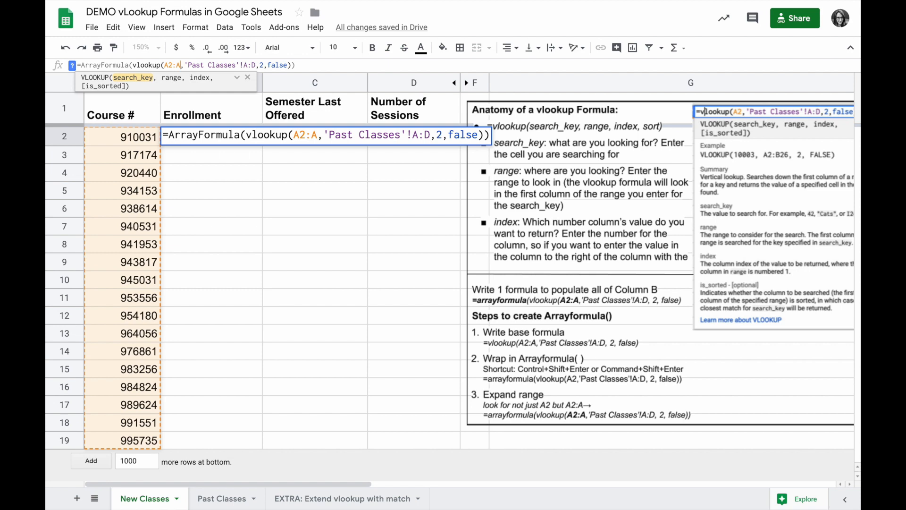
{"action": "key", "text": "Enter"}
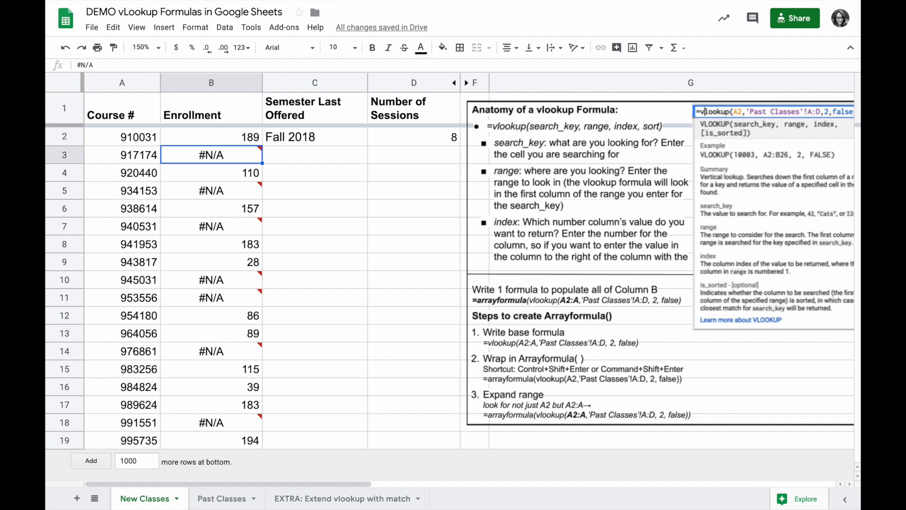
- Enter ArrayFormula vlookups with index 3 in C2 and index 4 in D2 for all courses
{"action": "left_click", "coordinate": [212, 137]}
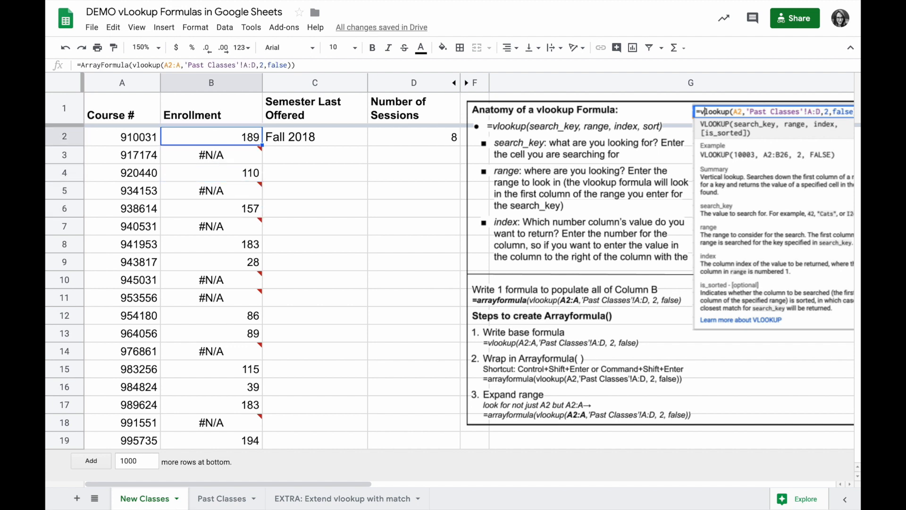
{"action": "type", "text": "=vlookup(A2,'Past Classes'!A:D,3,false)"}
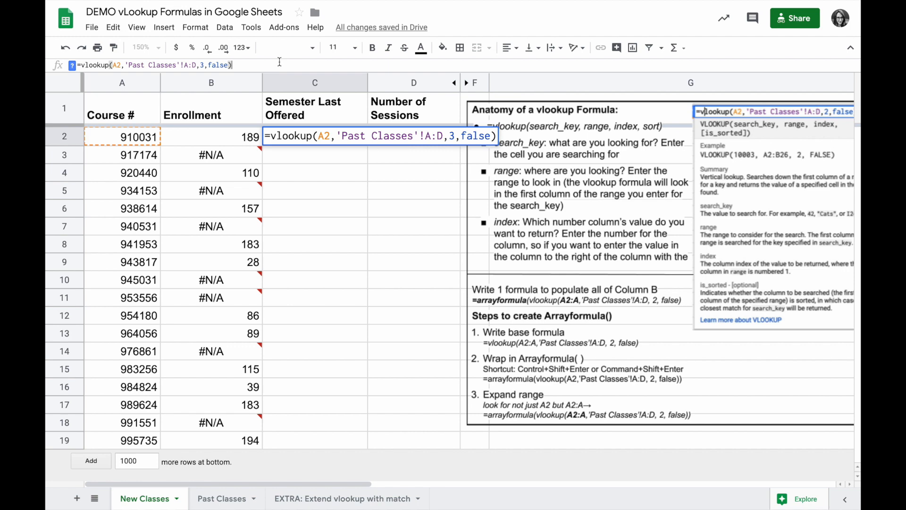
{"action": "type", "text": "=ArrayFormula(vlookup(A2,'Past Classes'!A:D,3,false))"}
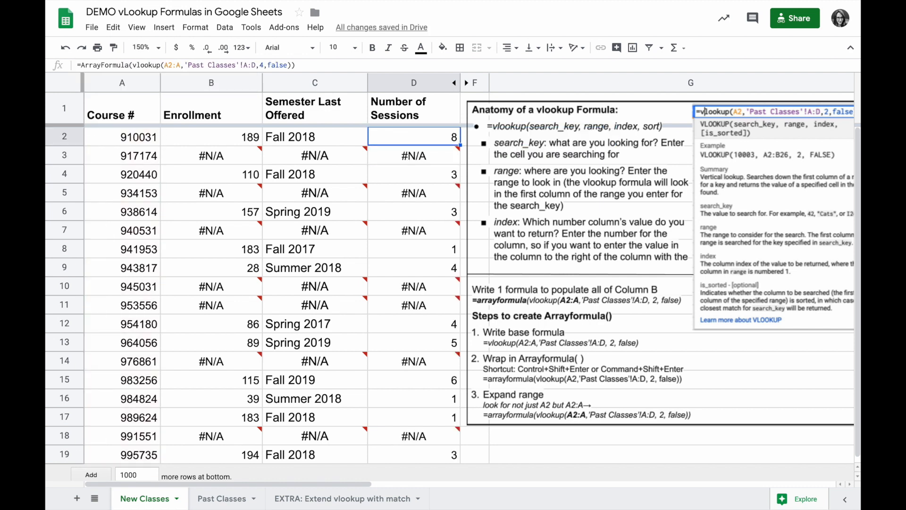
{"action": "left_click", "coordinate": [211, 136]}
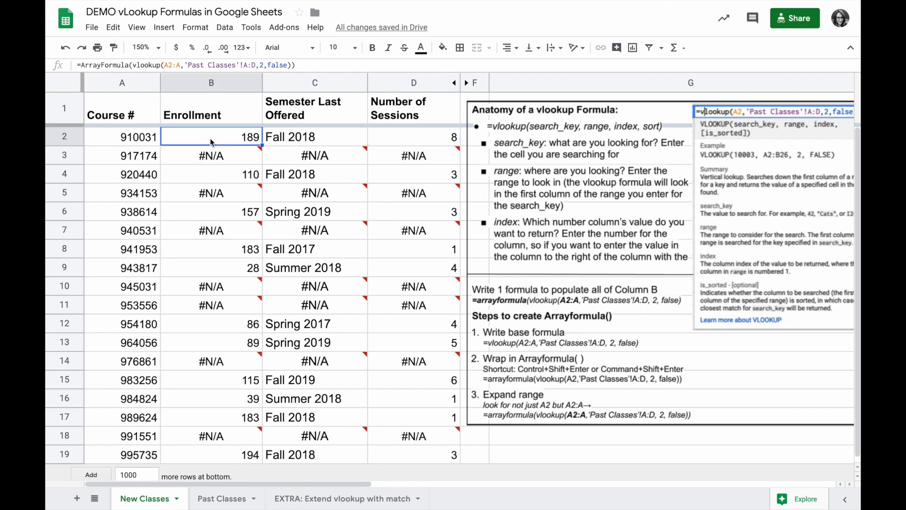